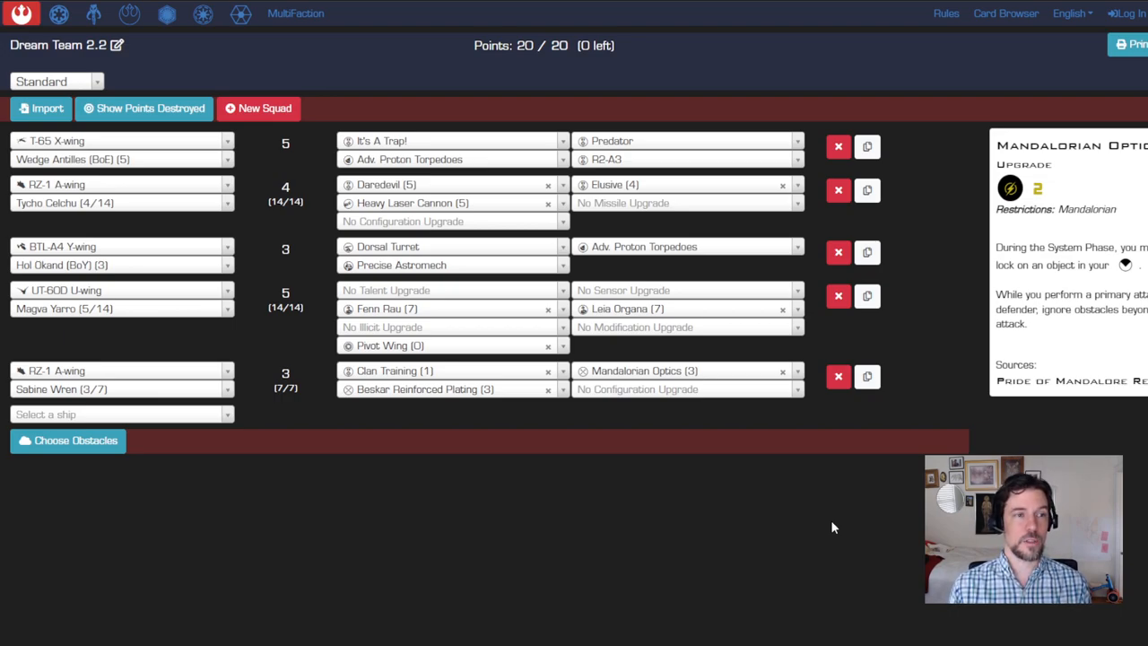
Review the Dream Team 2.1 list in Launch Bay Next, showing Sabine's Deadeye Shot and Hol Okand's upgrades.
click(240, 15)
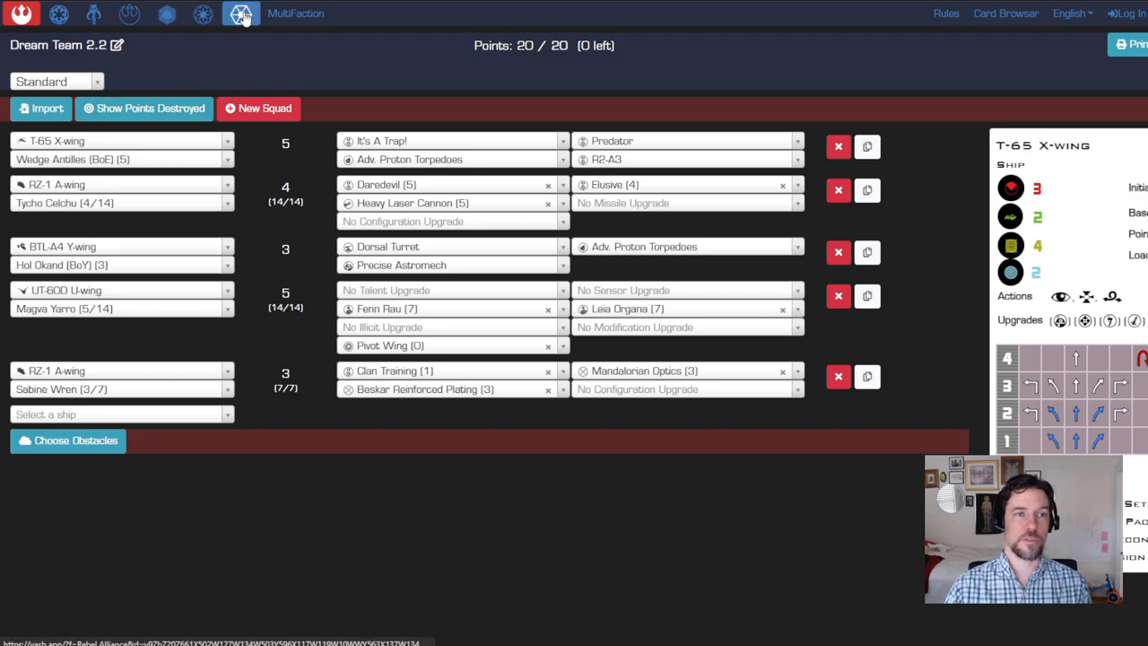
mouse_move(59, 14)
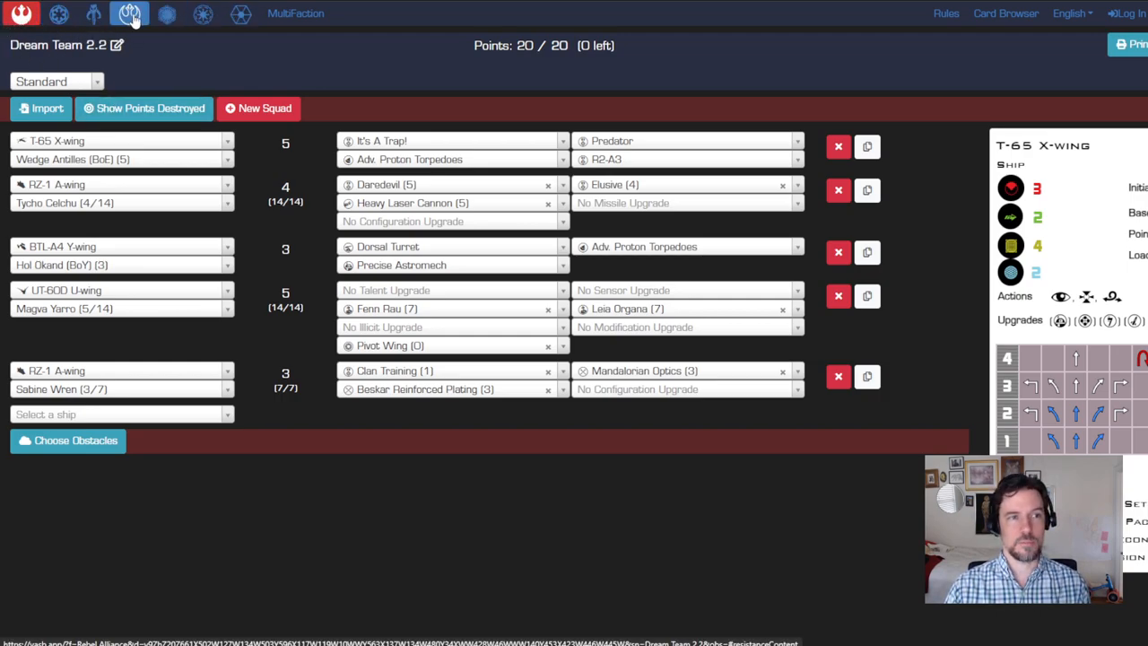
mouse_move(205, 14)
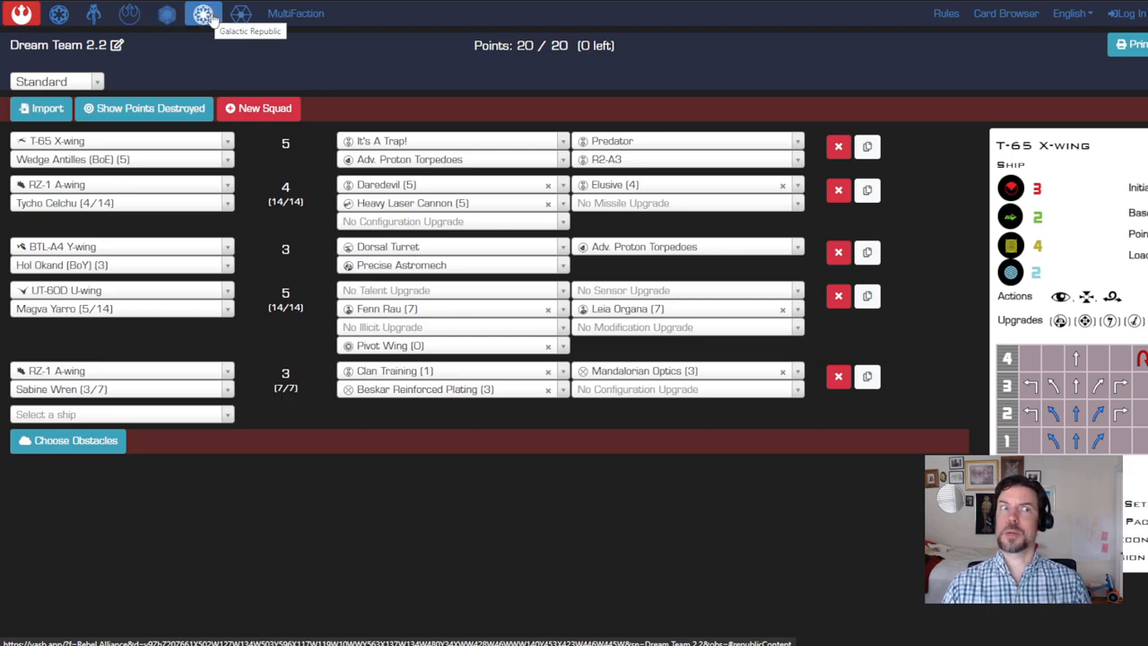
mouse_move(745, 63)
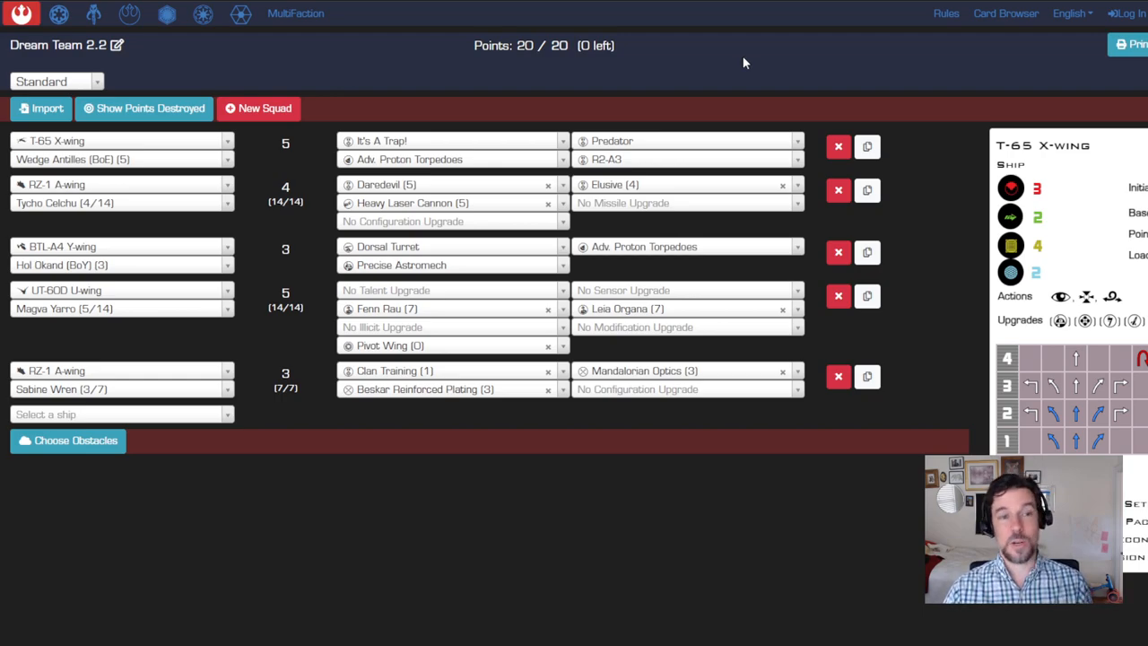
mouse_move(312, 251)
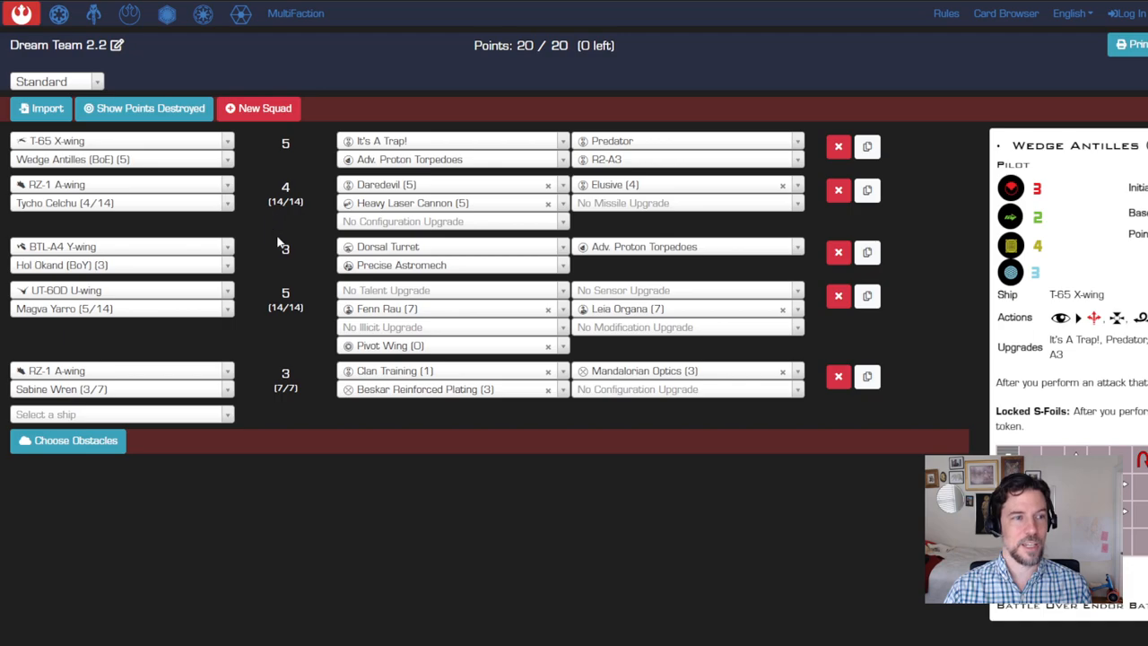
mouse_move(255, 258)
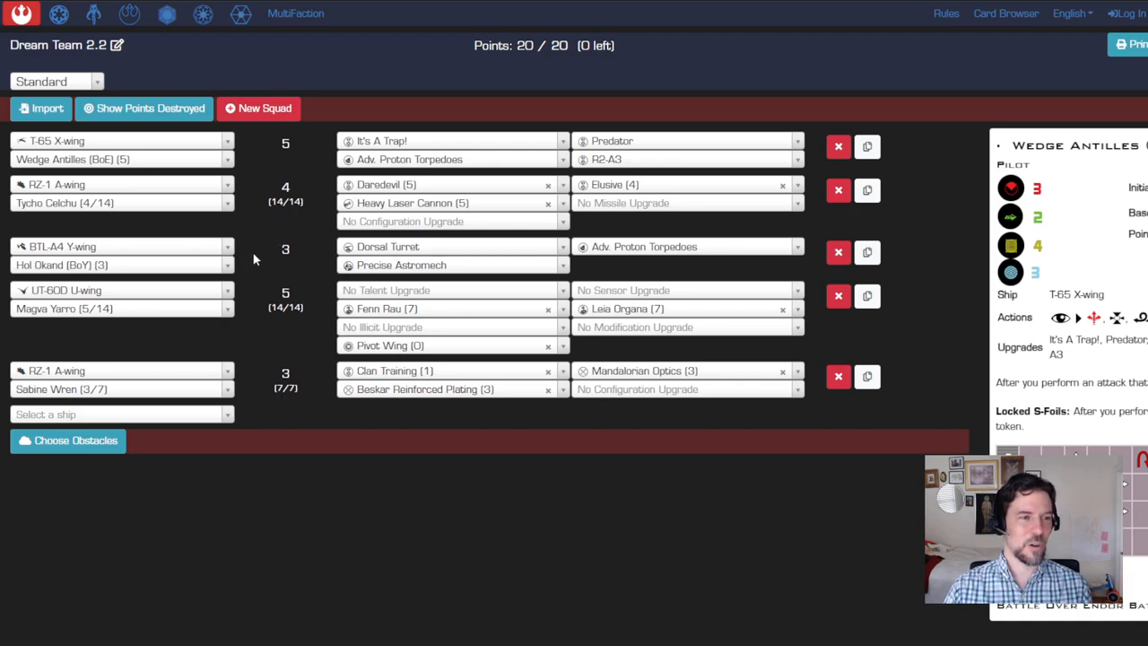
mouse_move(330, 402)
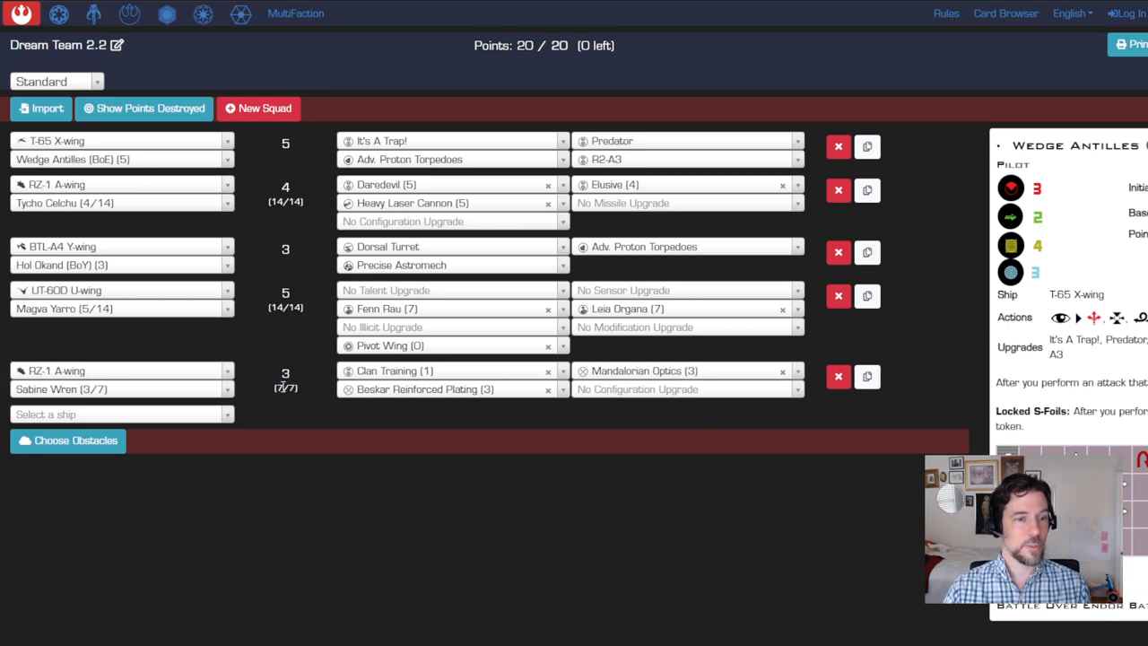
mouse_move(303, 150)
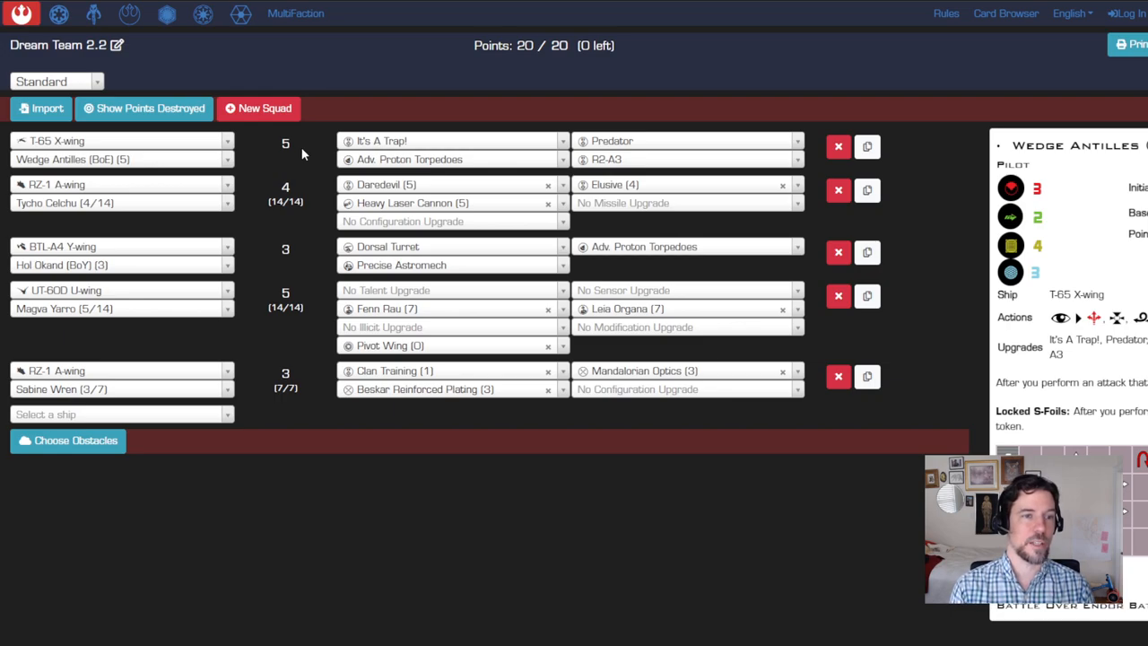
mouse_move(291, 214)
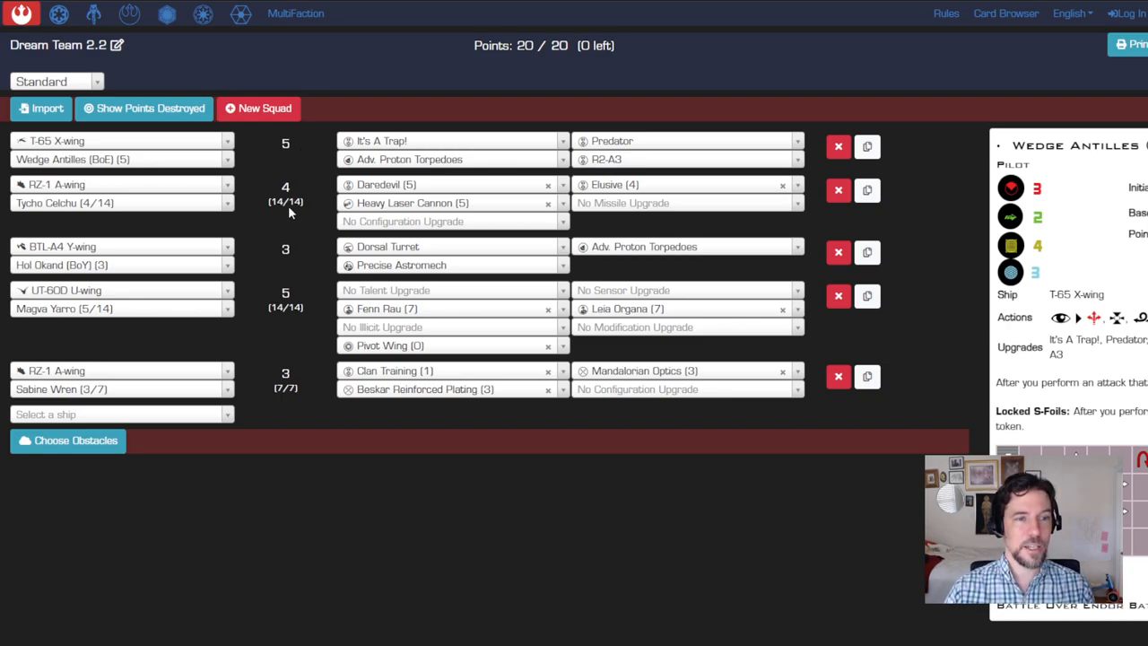
mouse_move(301, 206)
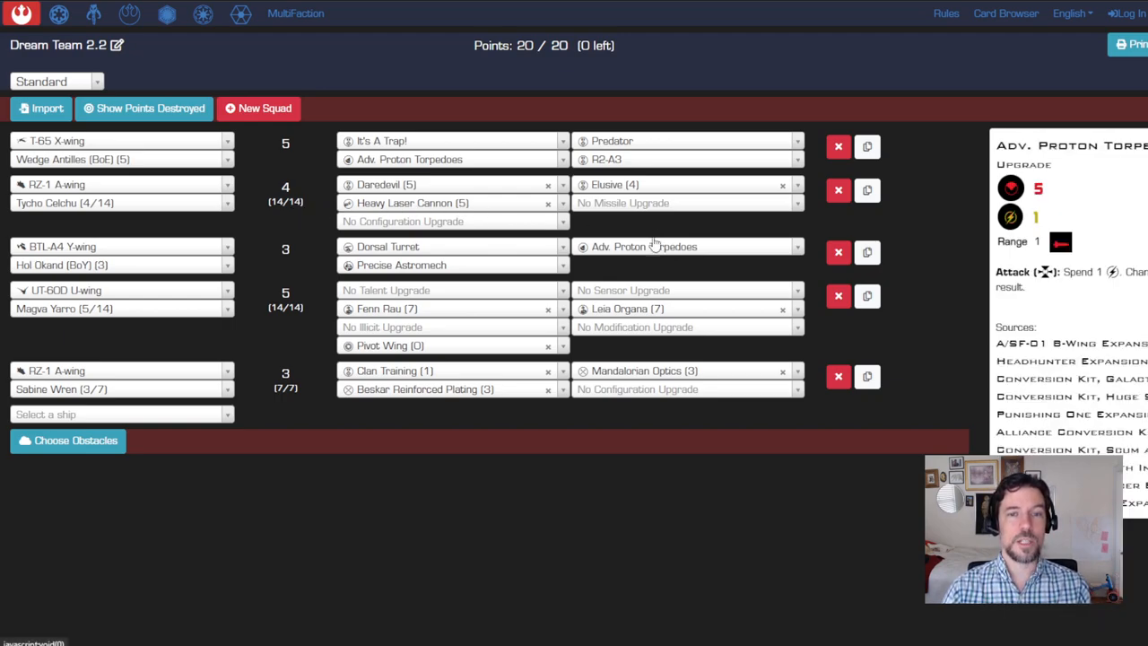
mouse_move(698, 237)
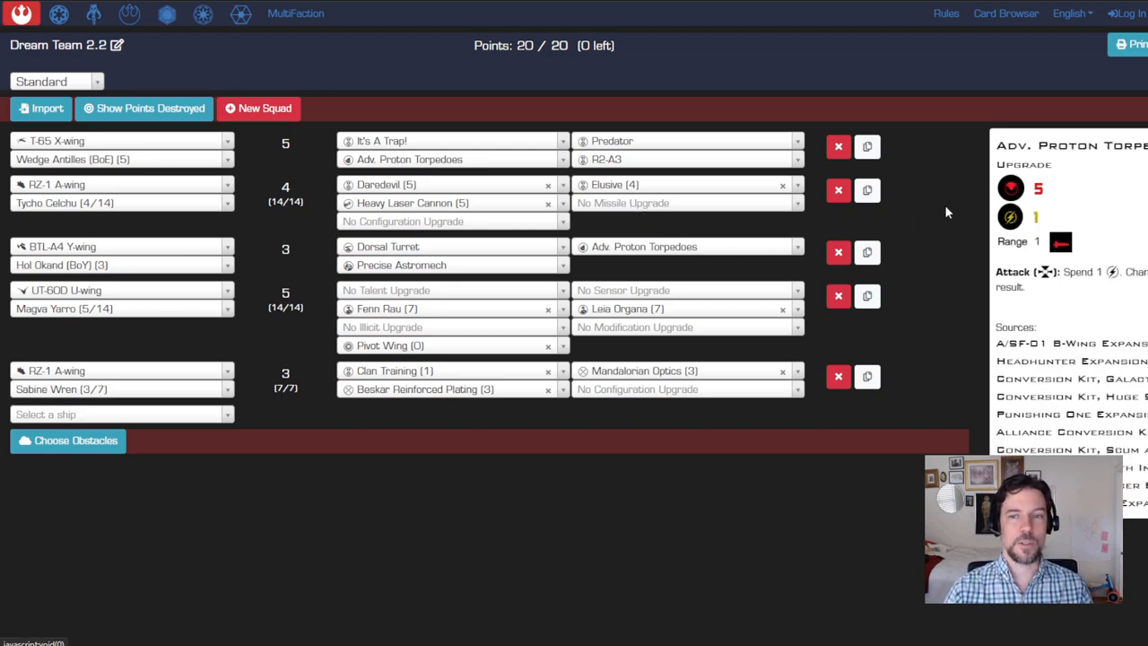
mouse_move(276, 177)
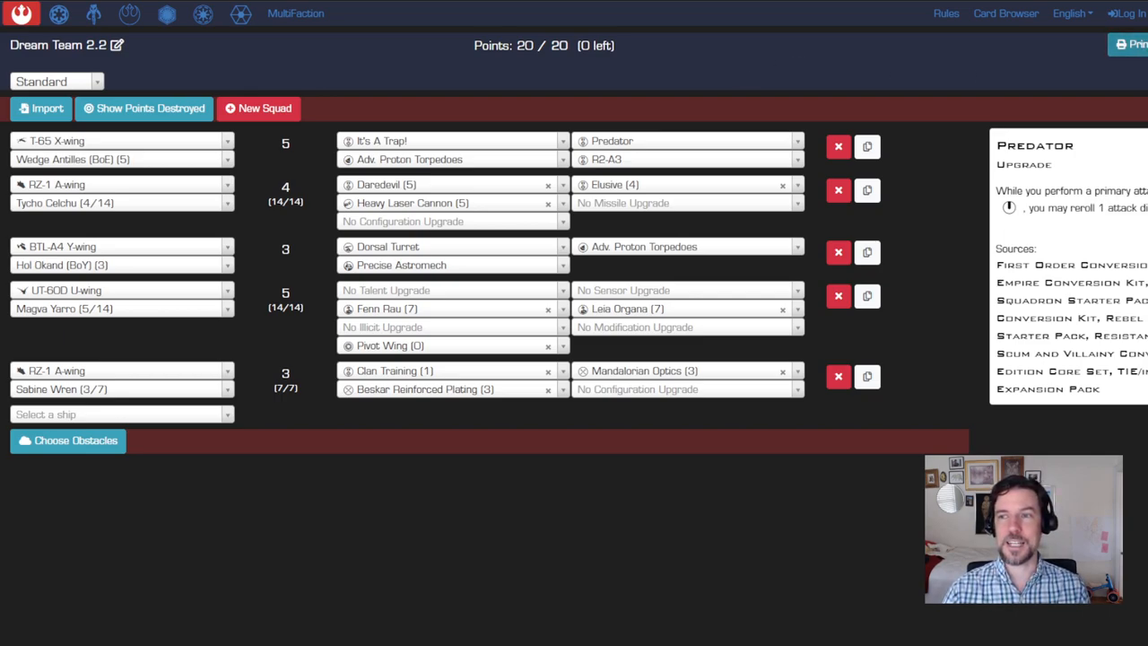
mouse_move(933, 63)
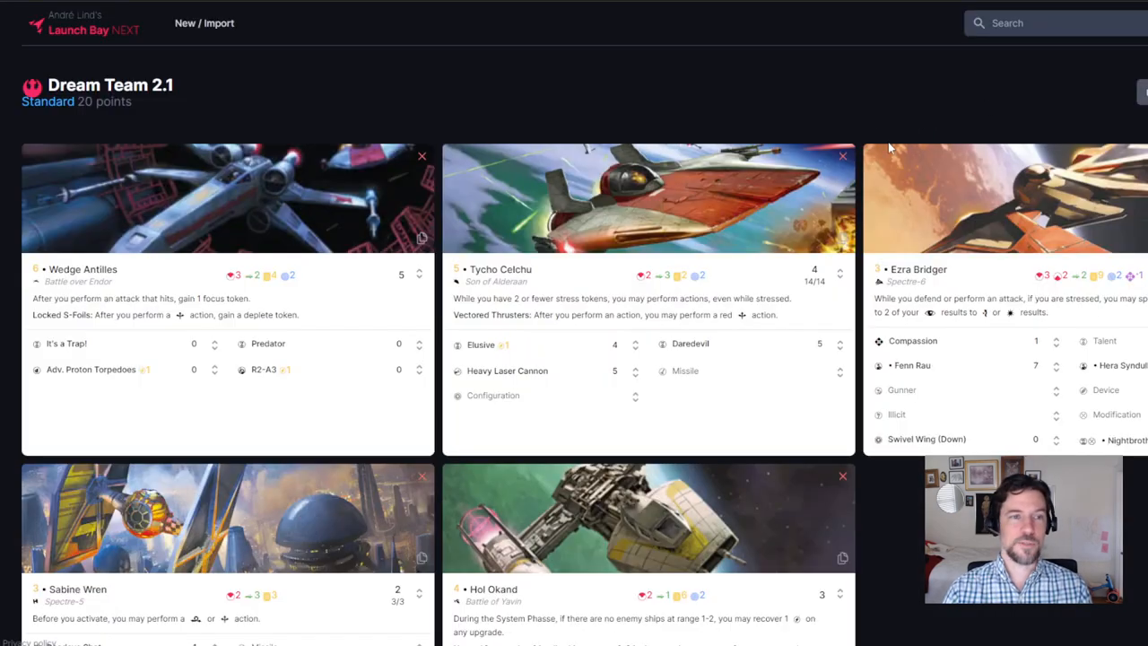
scroll(down, 3)
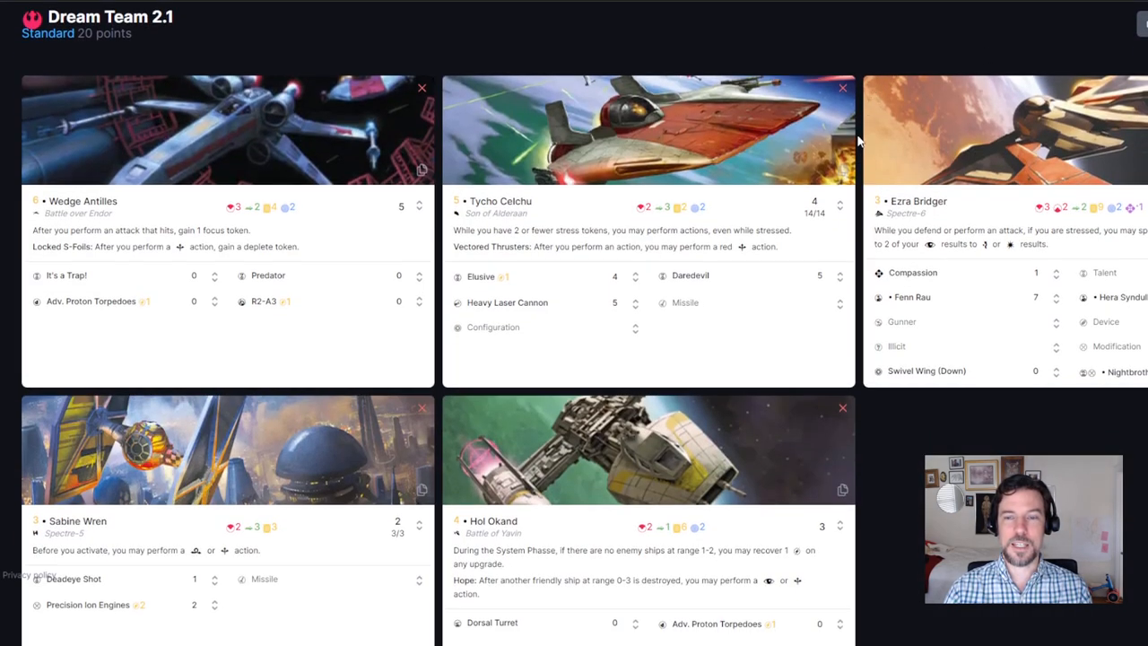
mouse_move(861, 141)
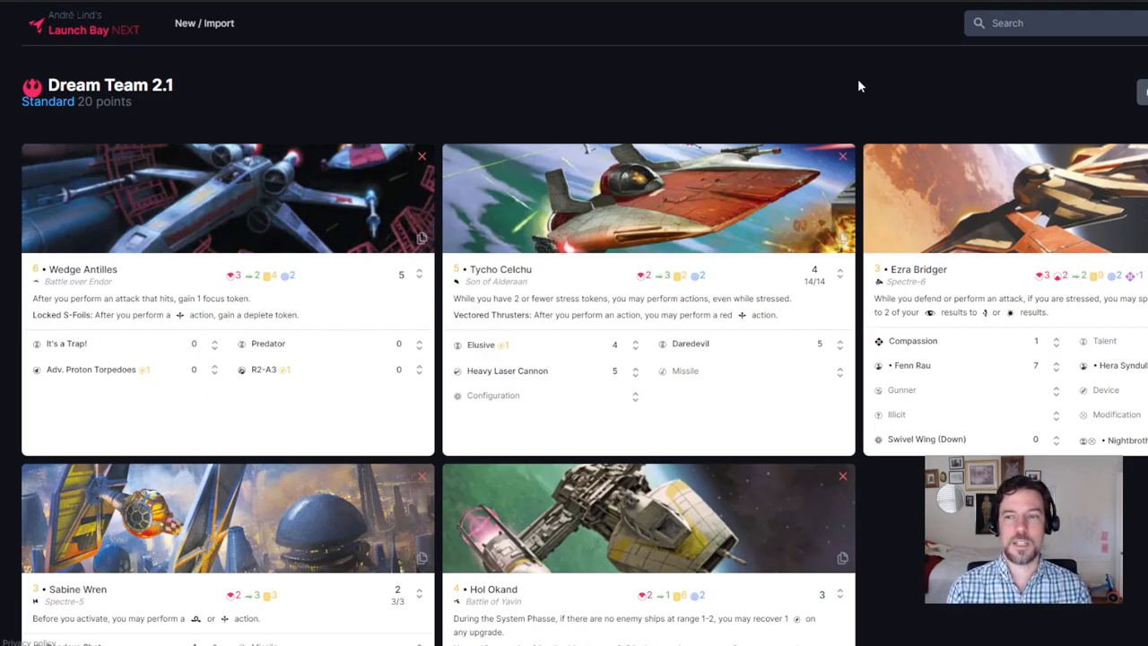
mouse_move(312, 102)
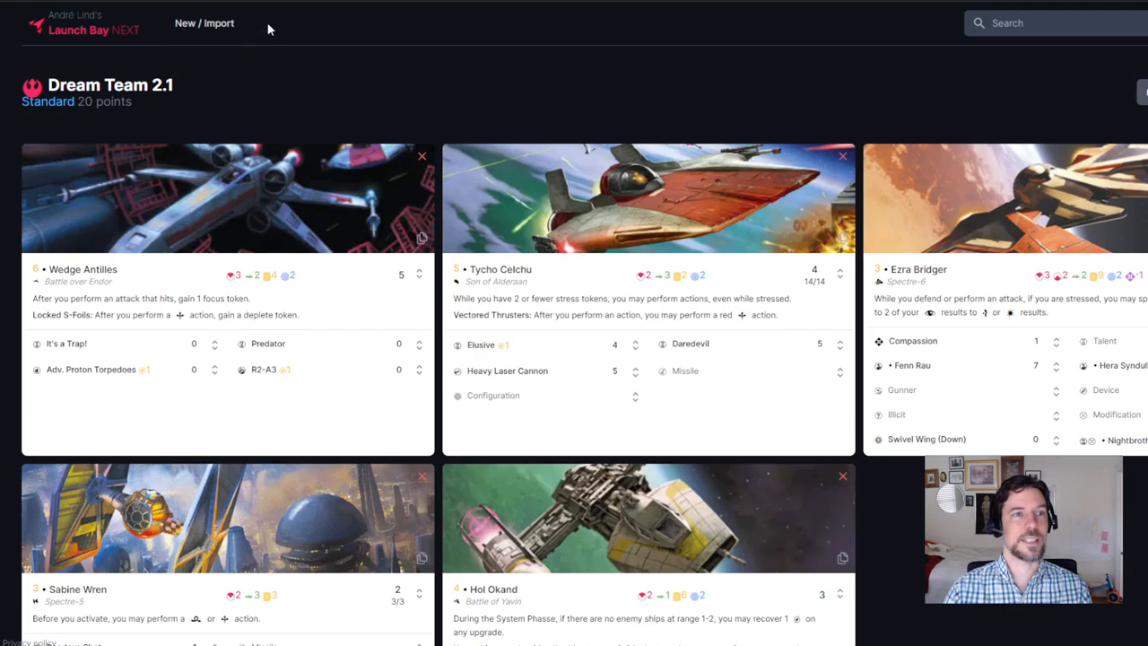
mouse_move(314, 25)
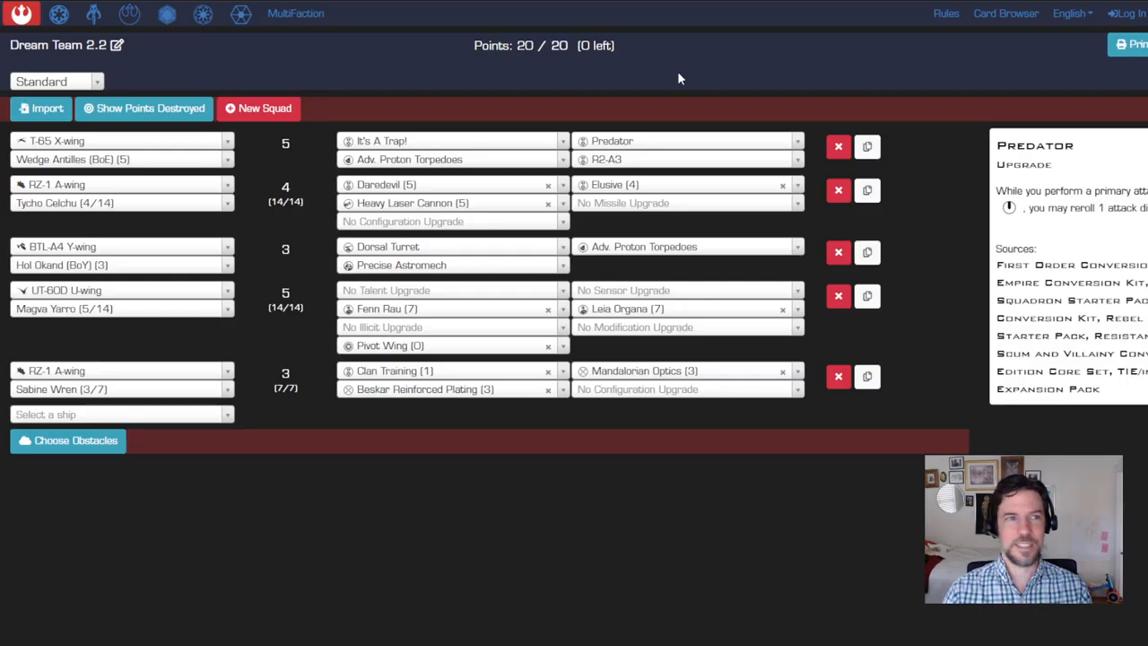
mouse_move(847, 54)
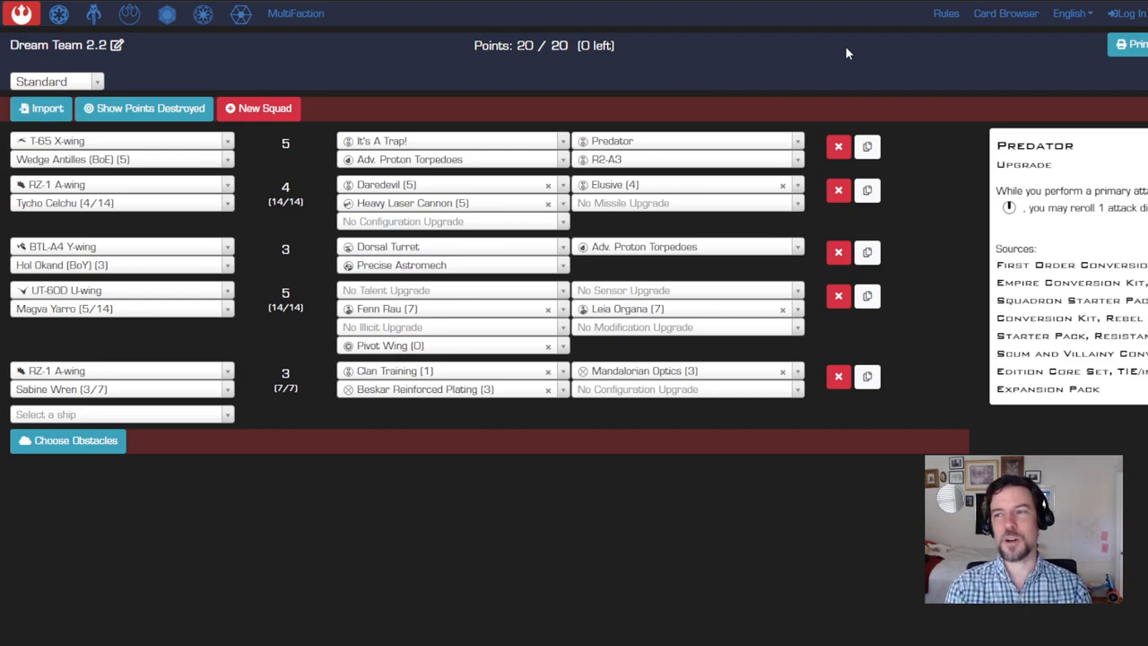